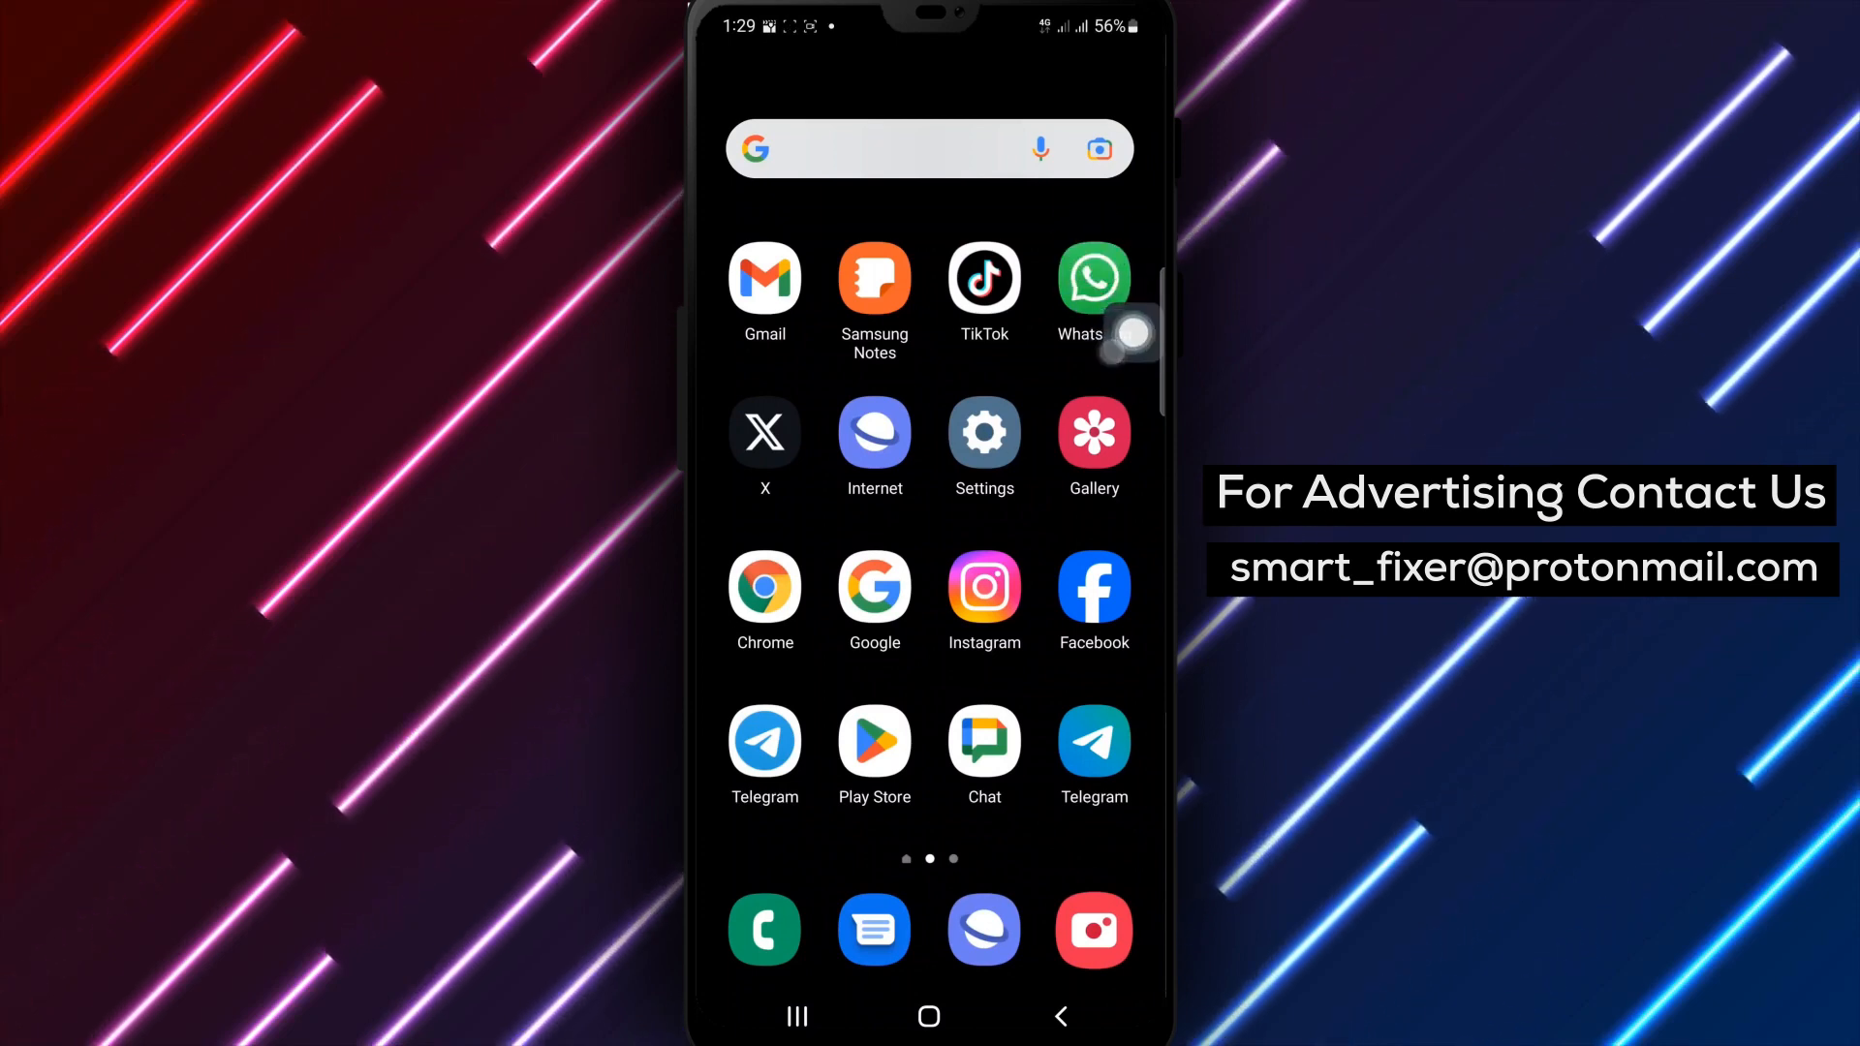
Launch WhatsApp from the home screen, landing on its empty Calls list.
click(1093, 279)
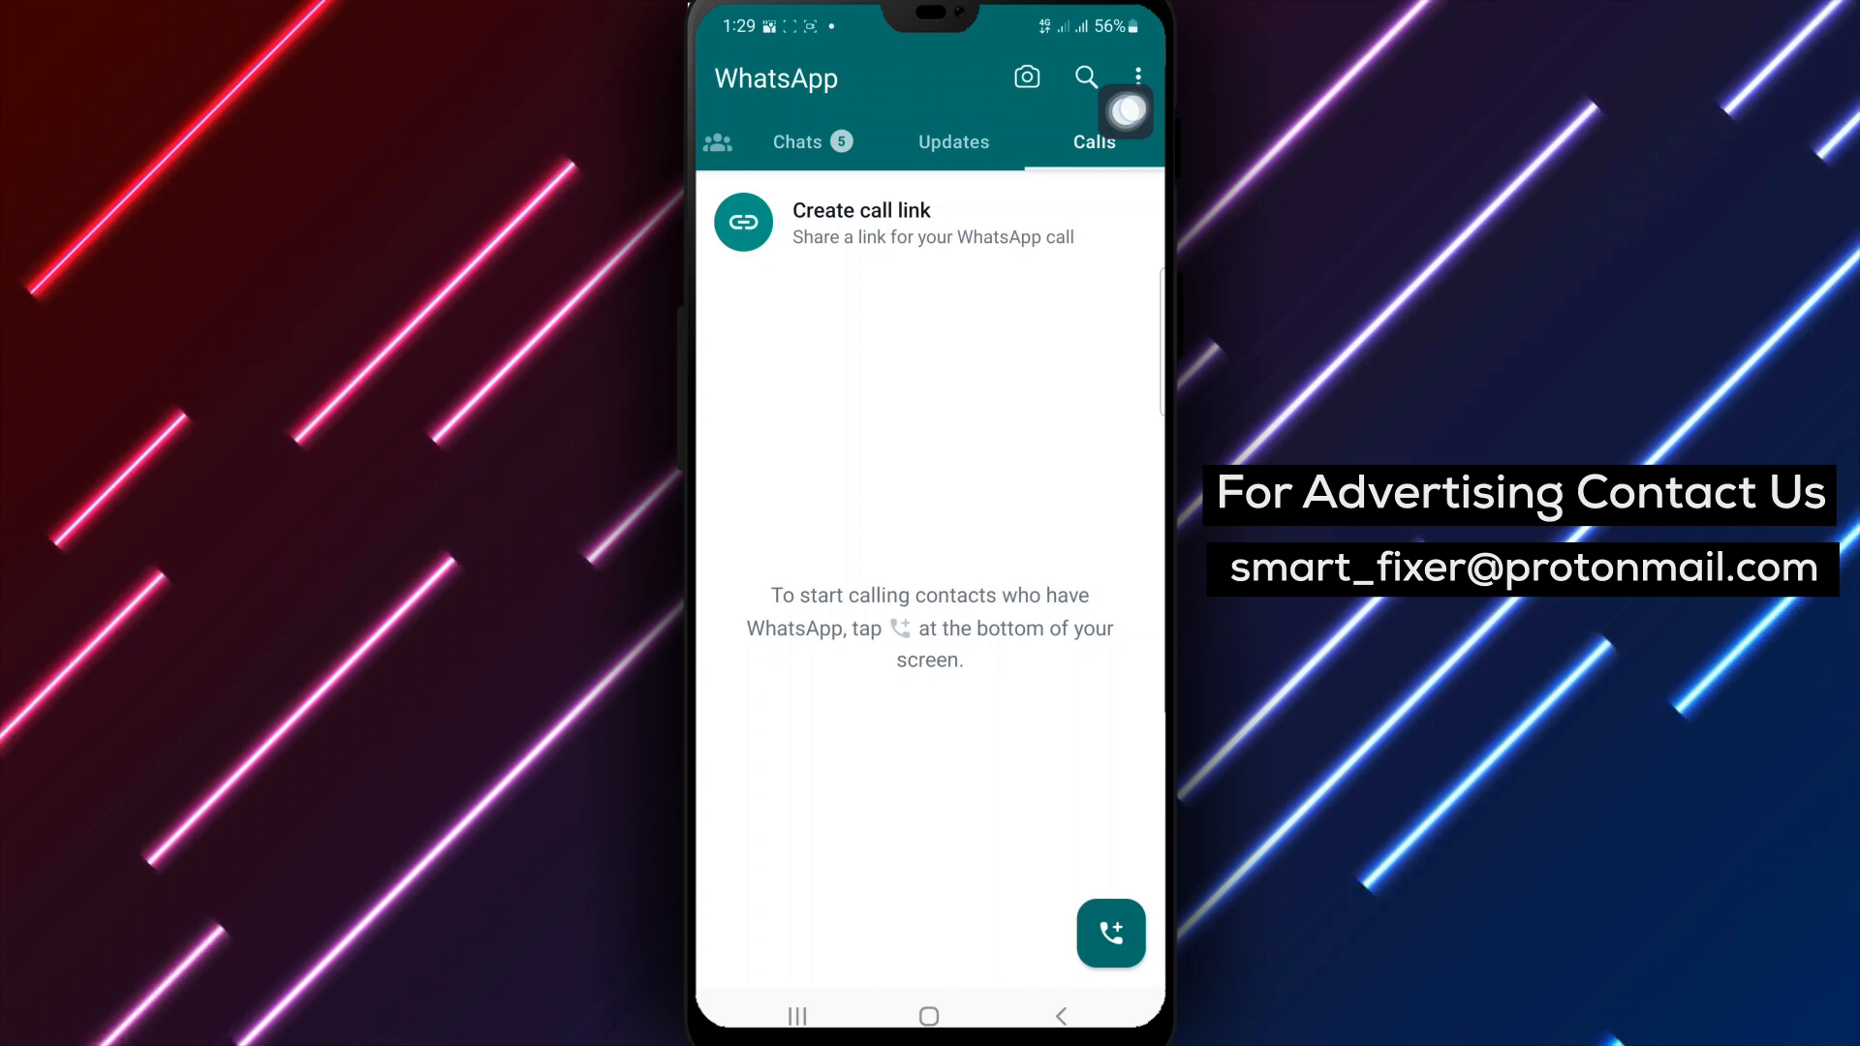
Reach WhatsApp Settings through the three-dot overflow menu.
click(1135, 78)
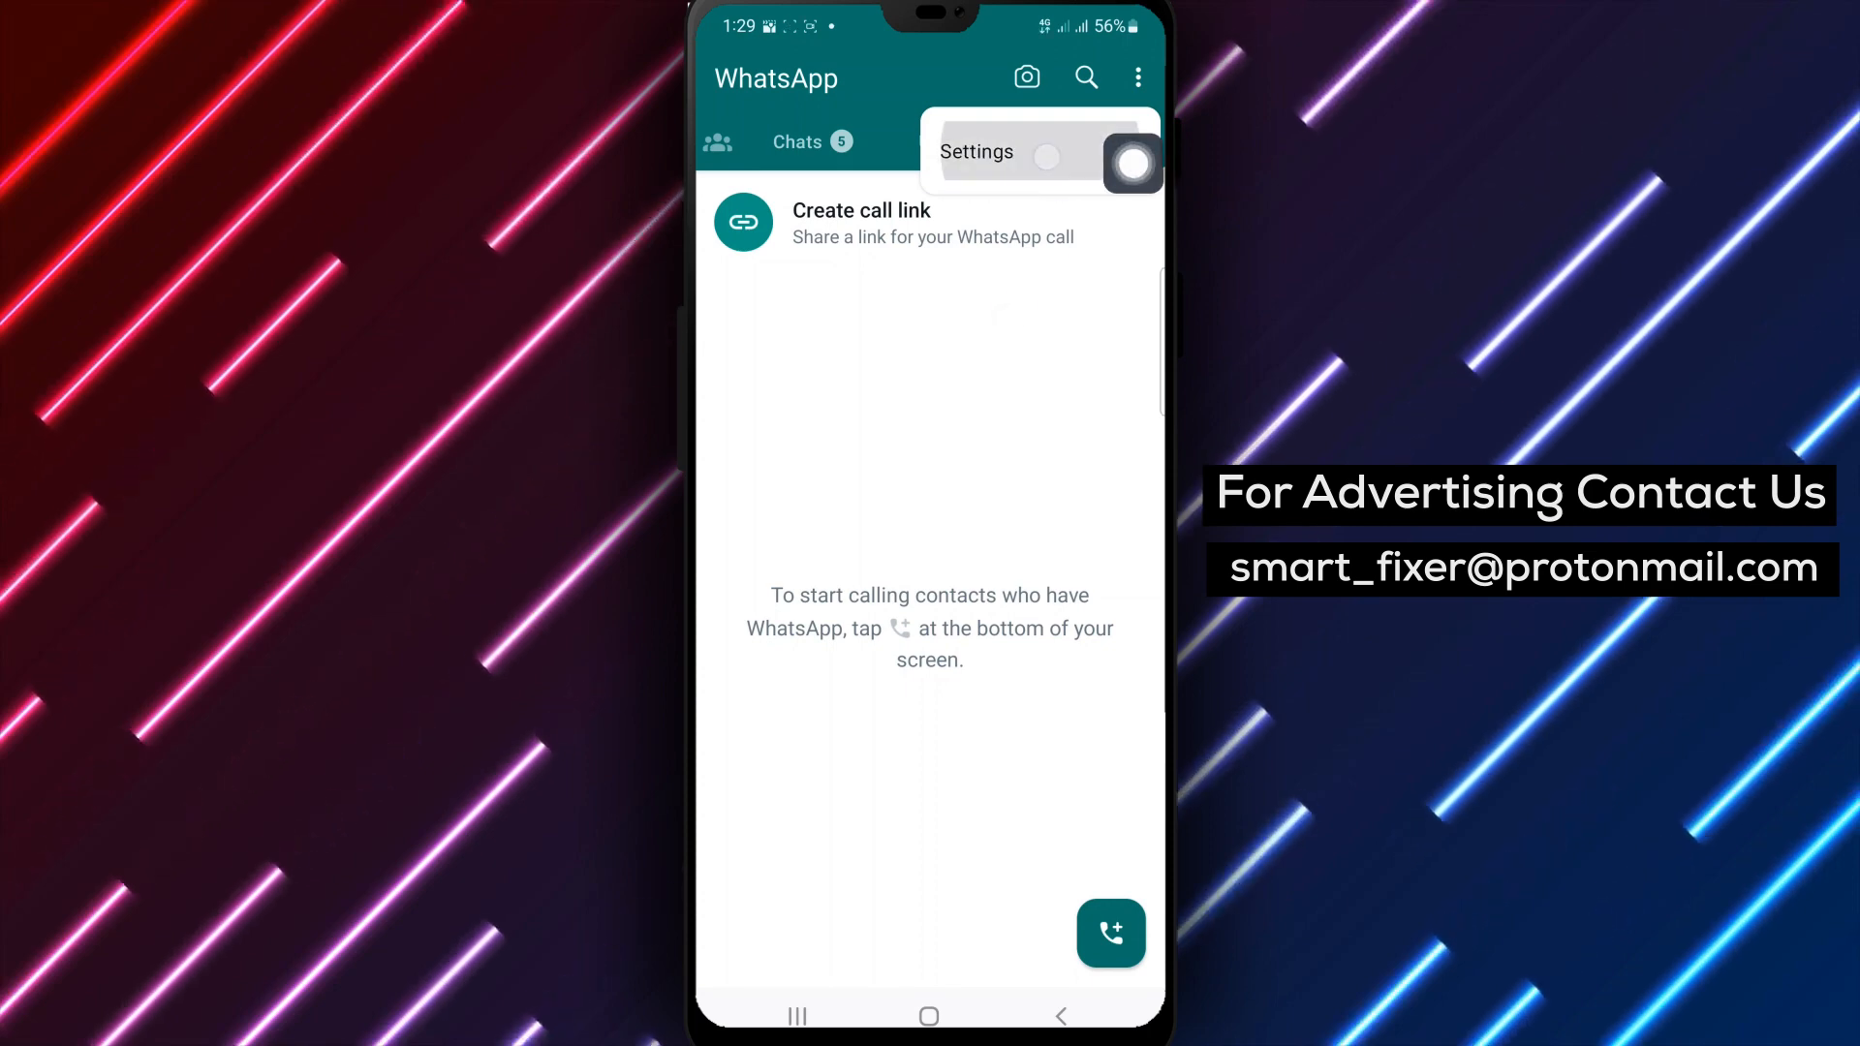
click(976, 151)
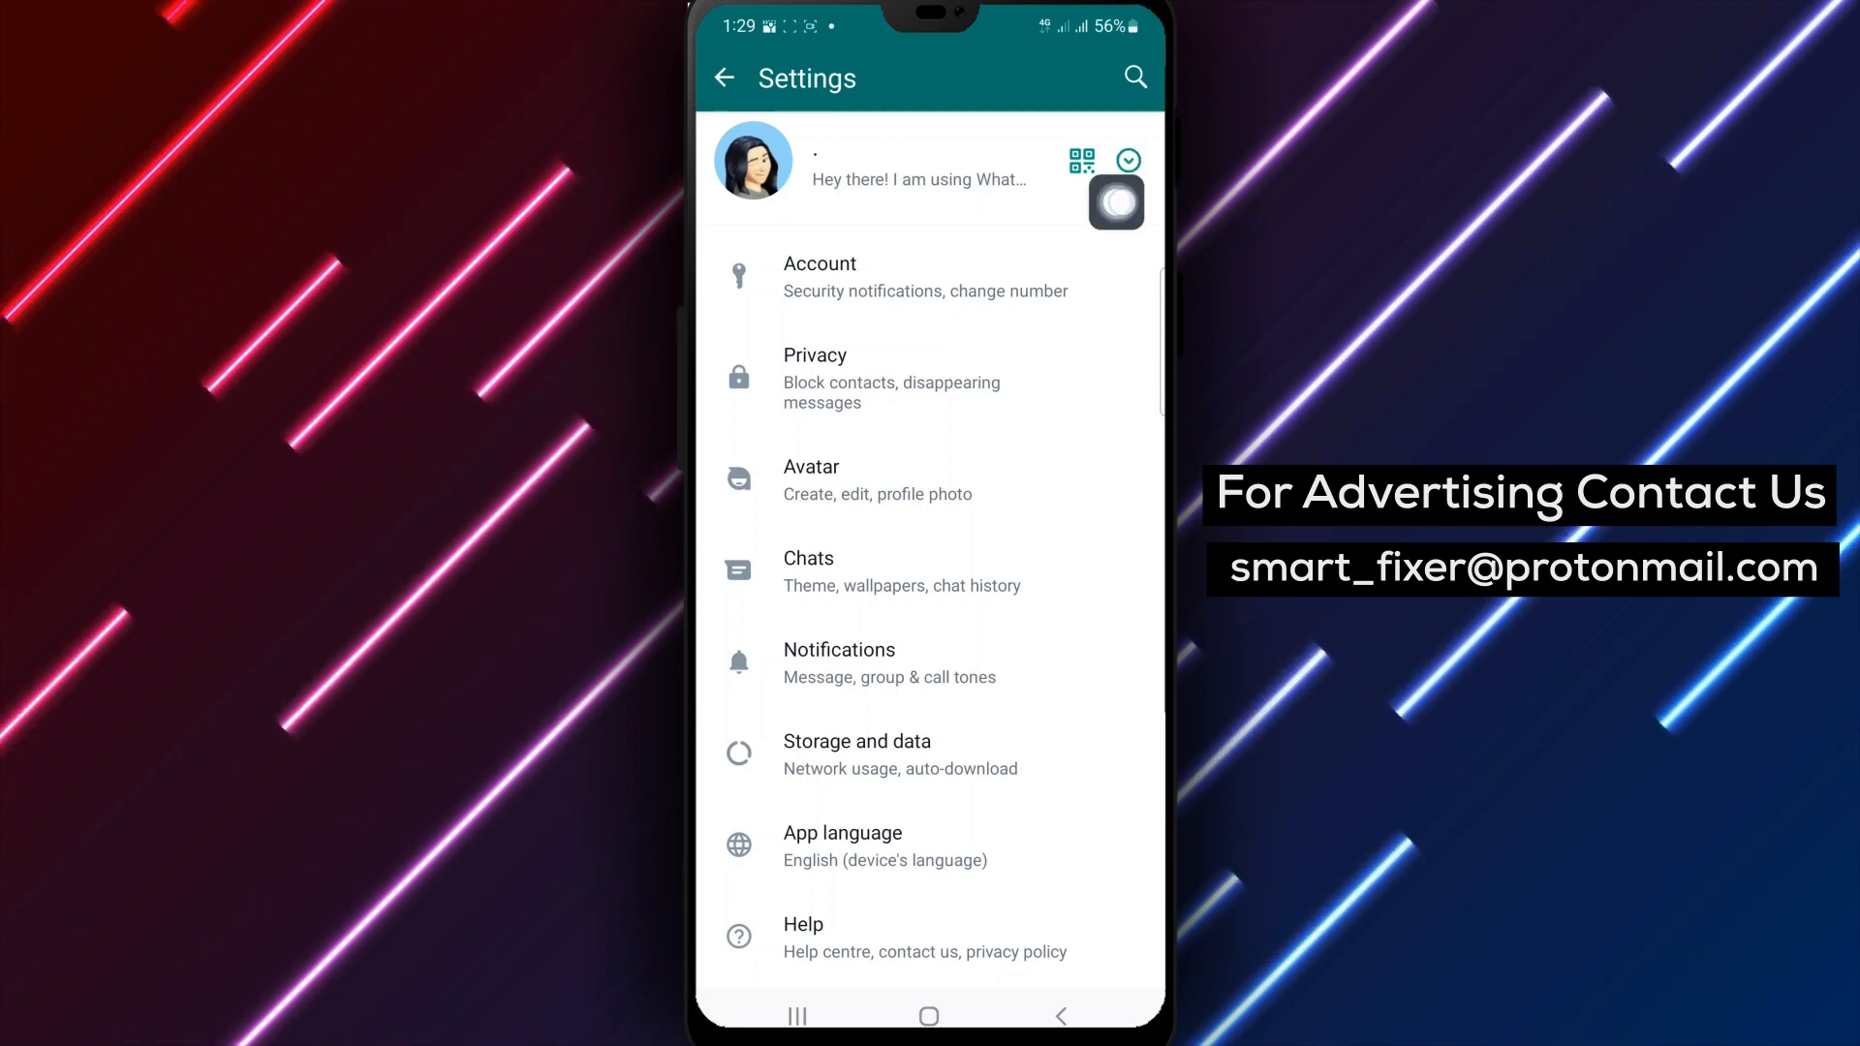
Under Account > Security notifications, switch on 'Show security notifications on this device'.
click(818, 276)
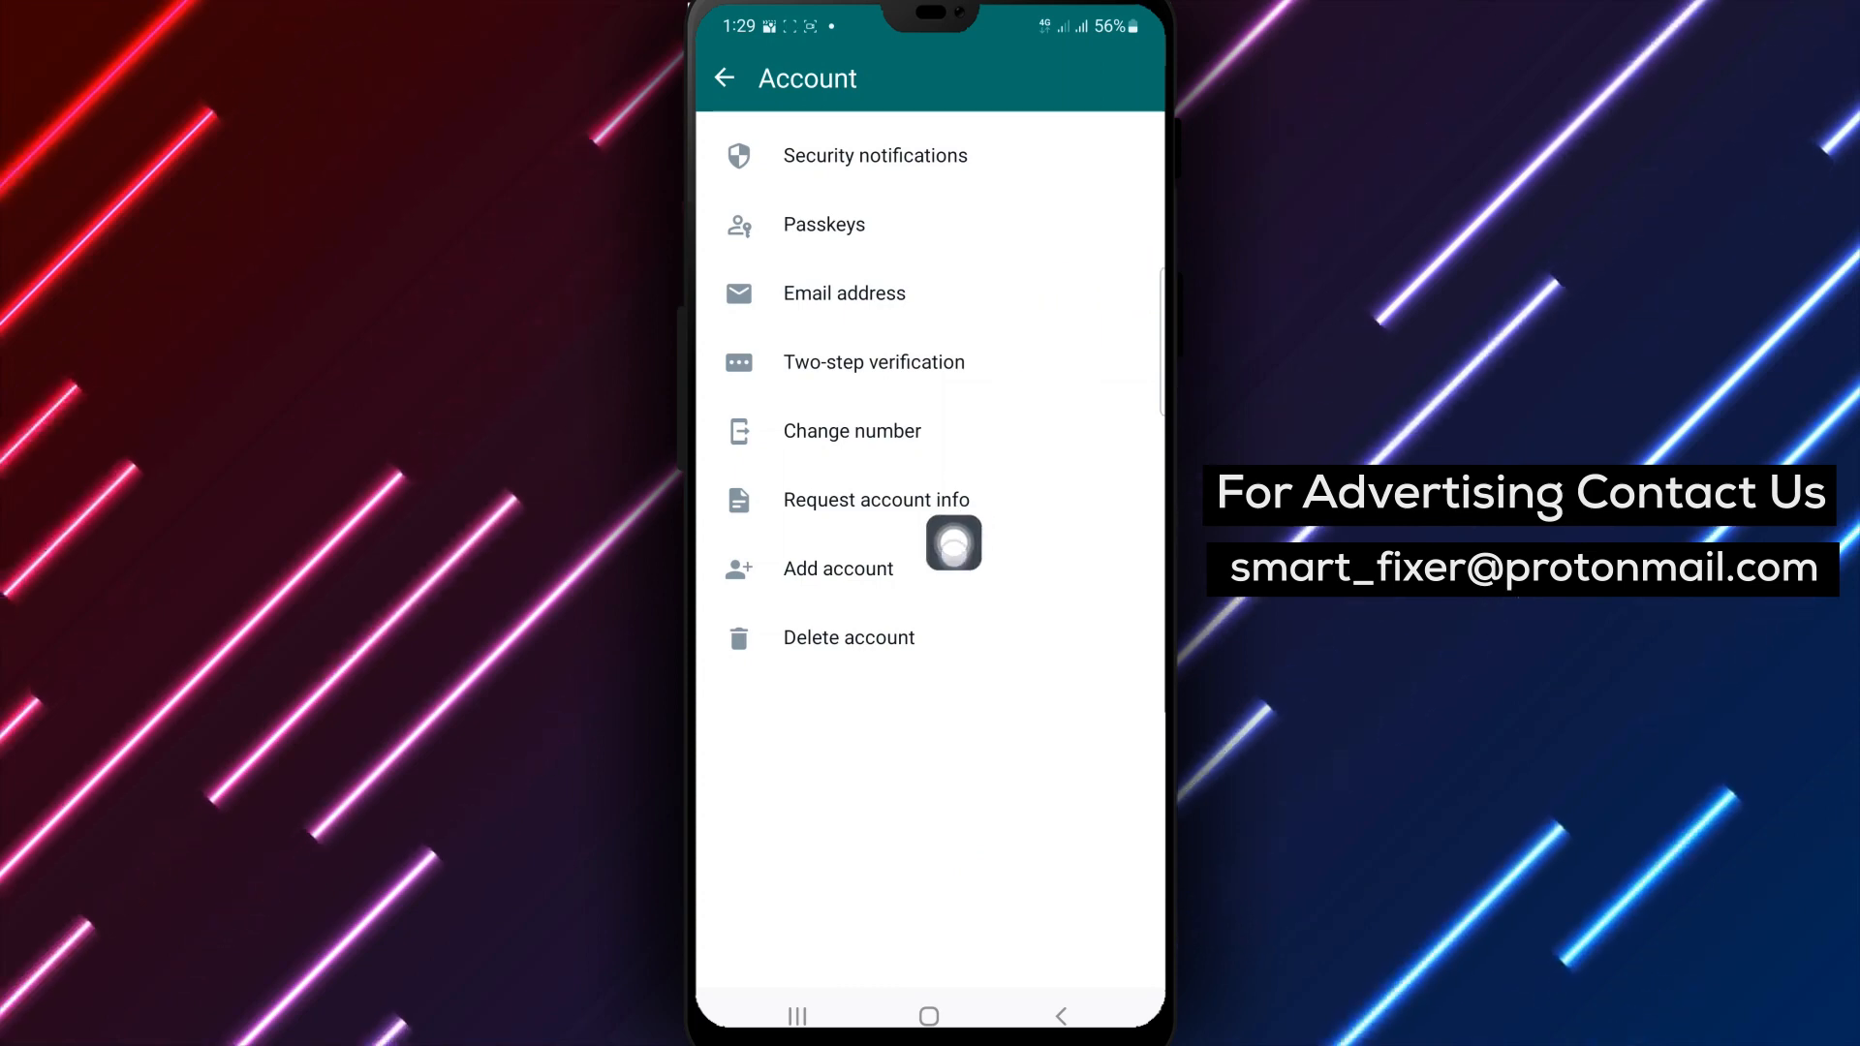
click(874, 155)
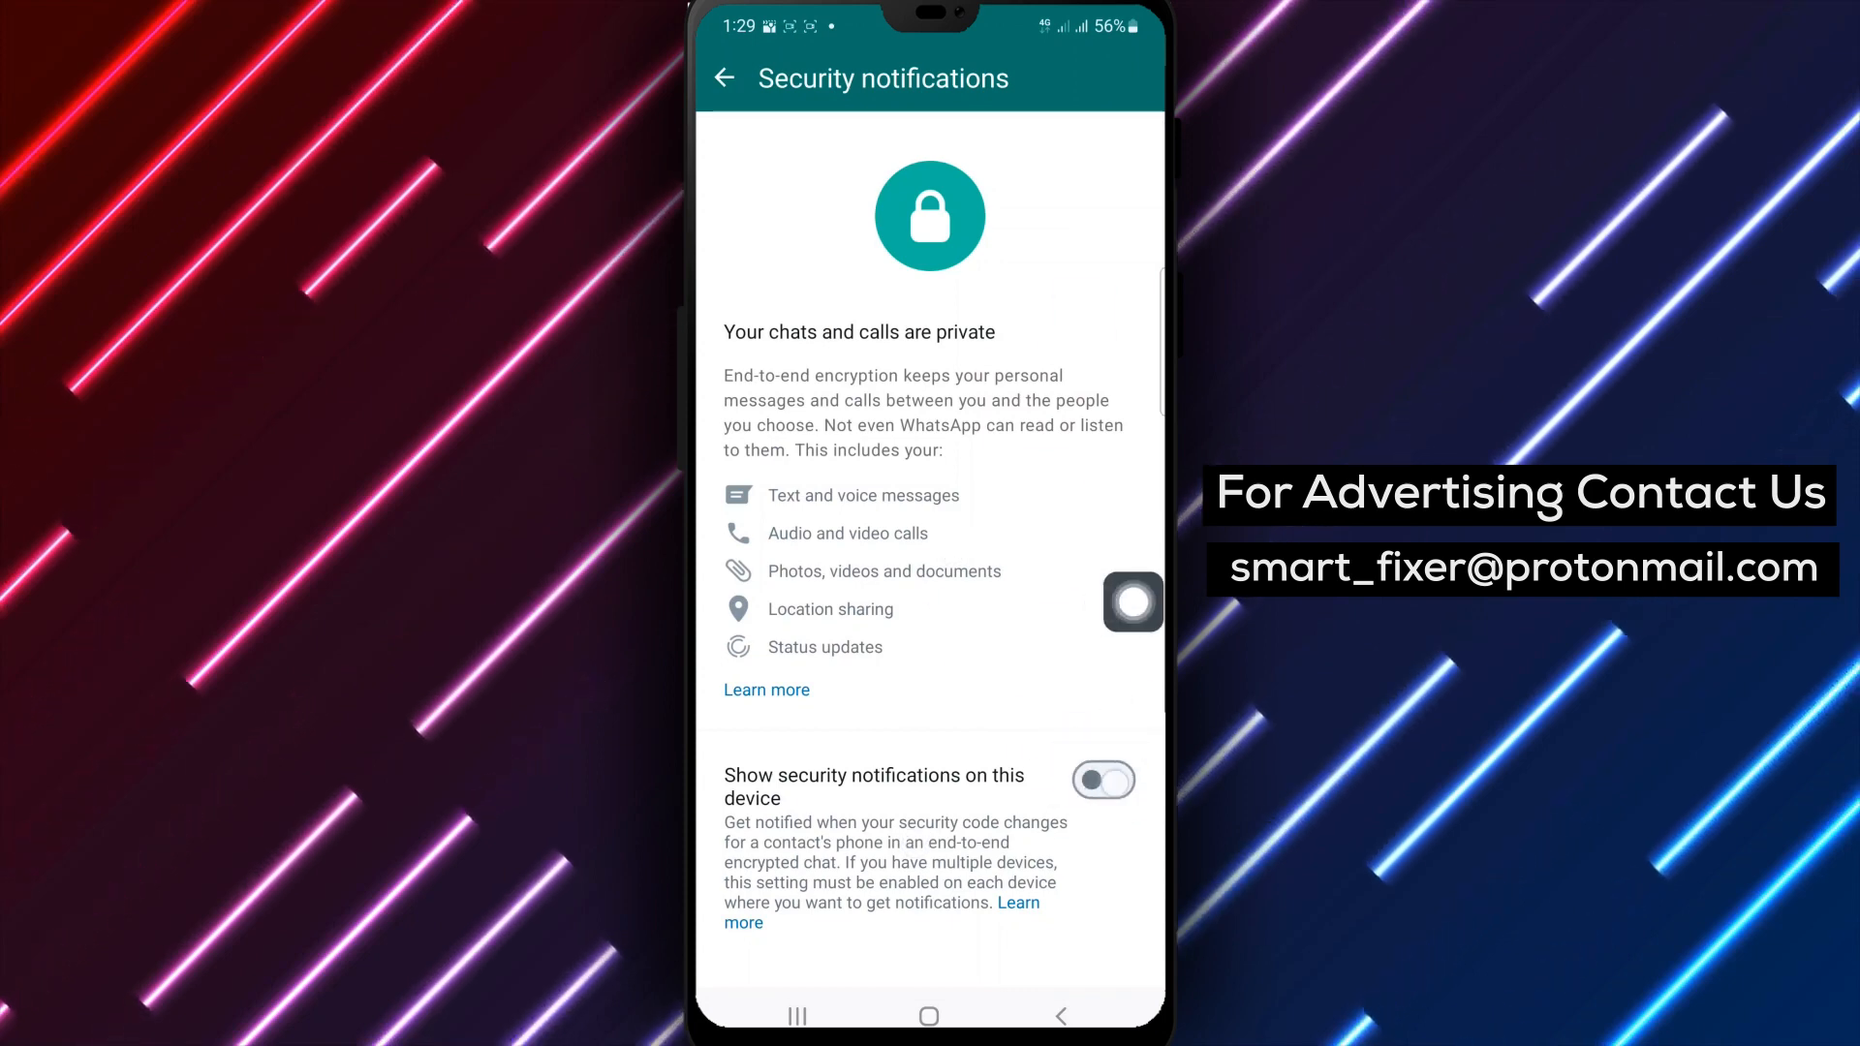
click(1103, 780)
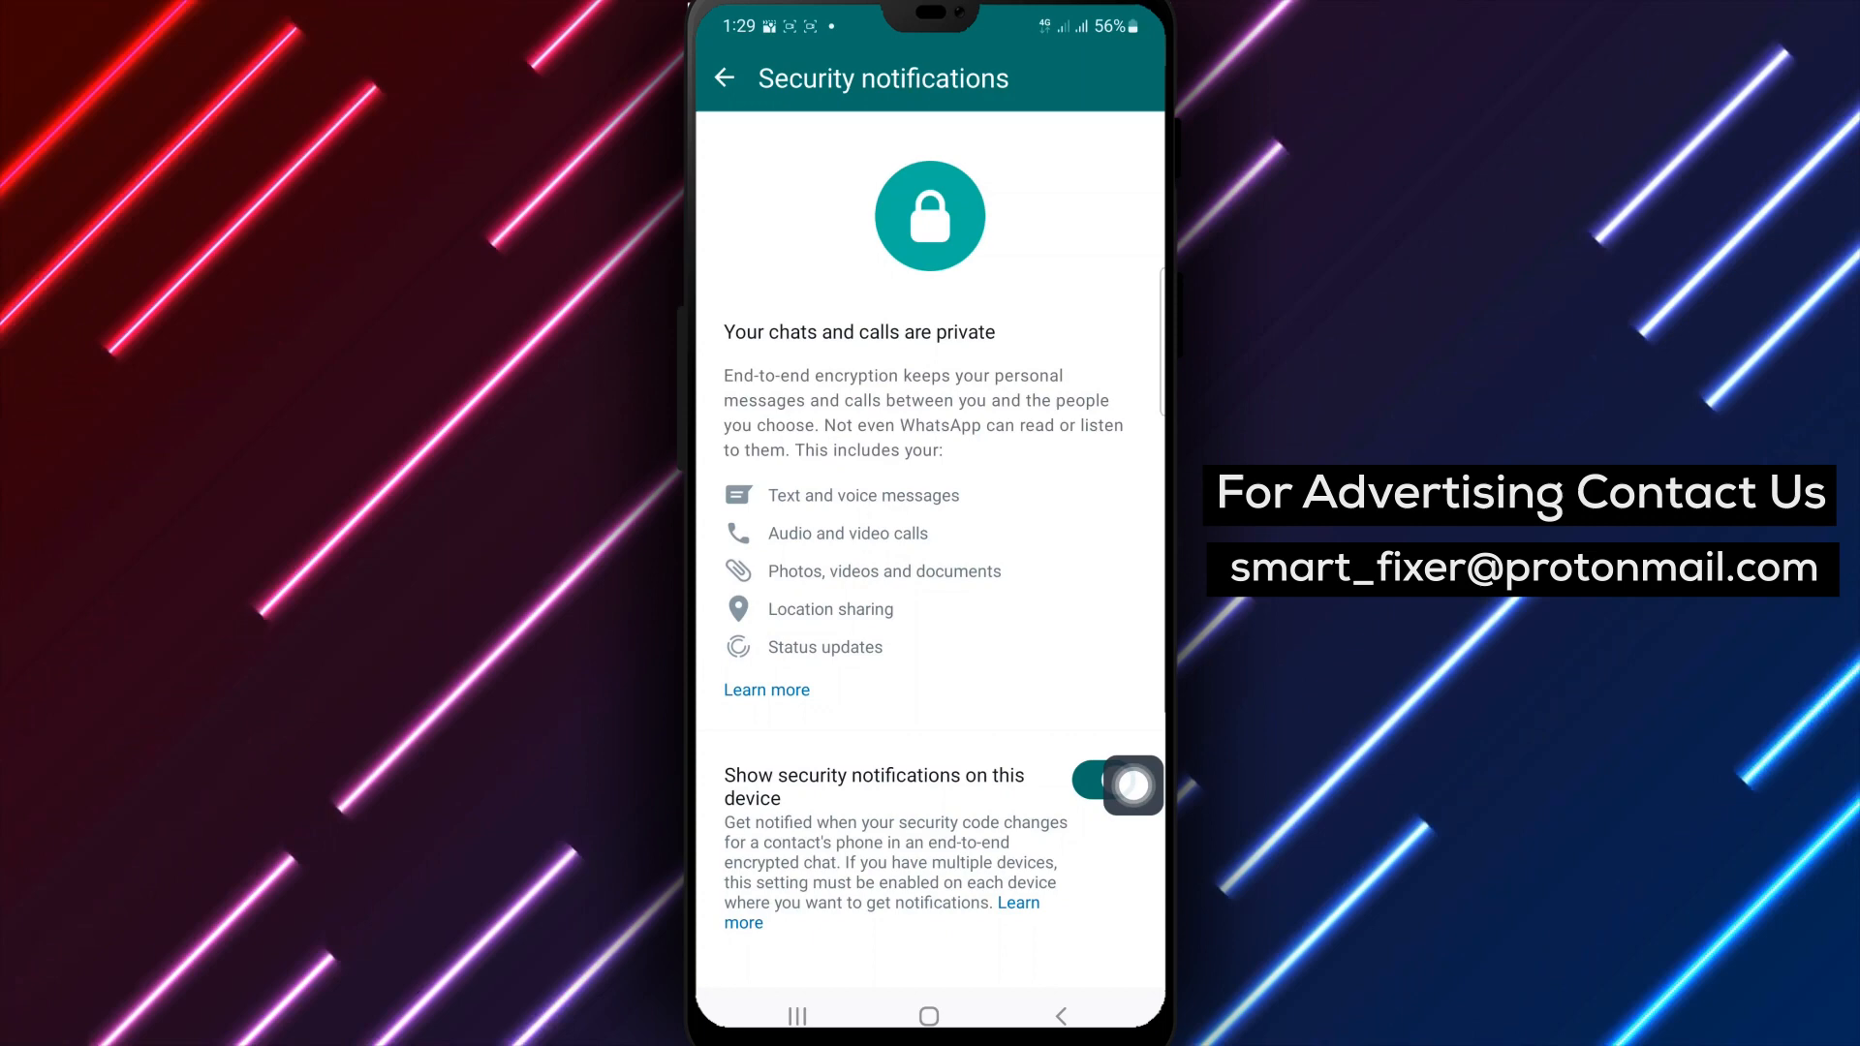
click(1118, 785)
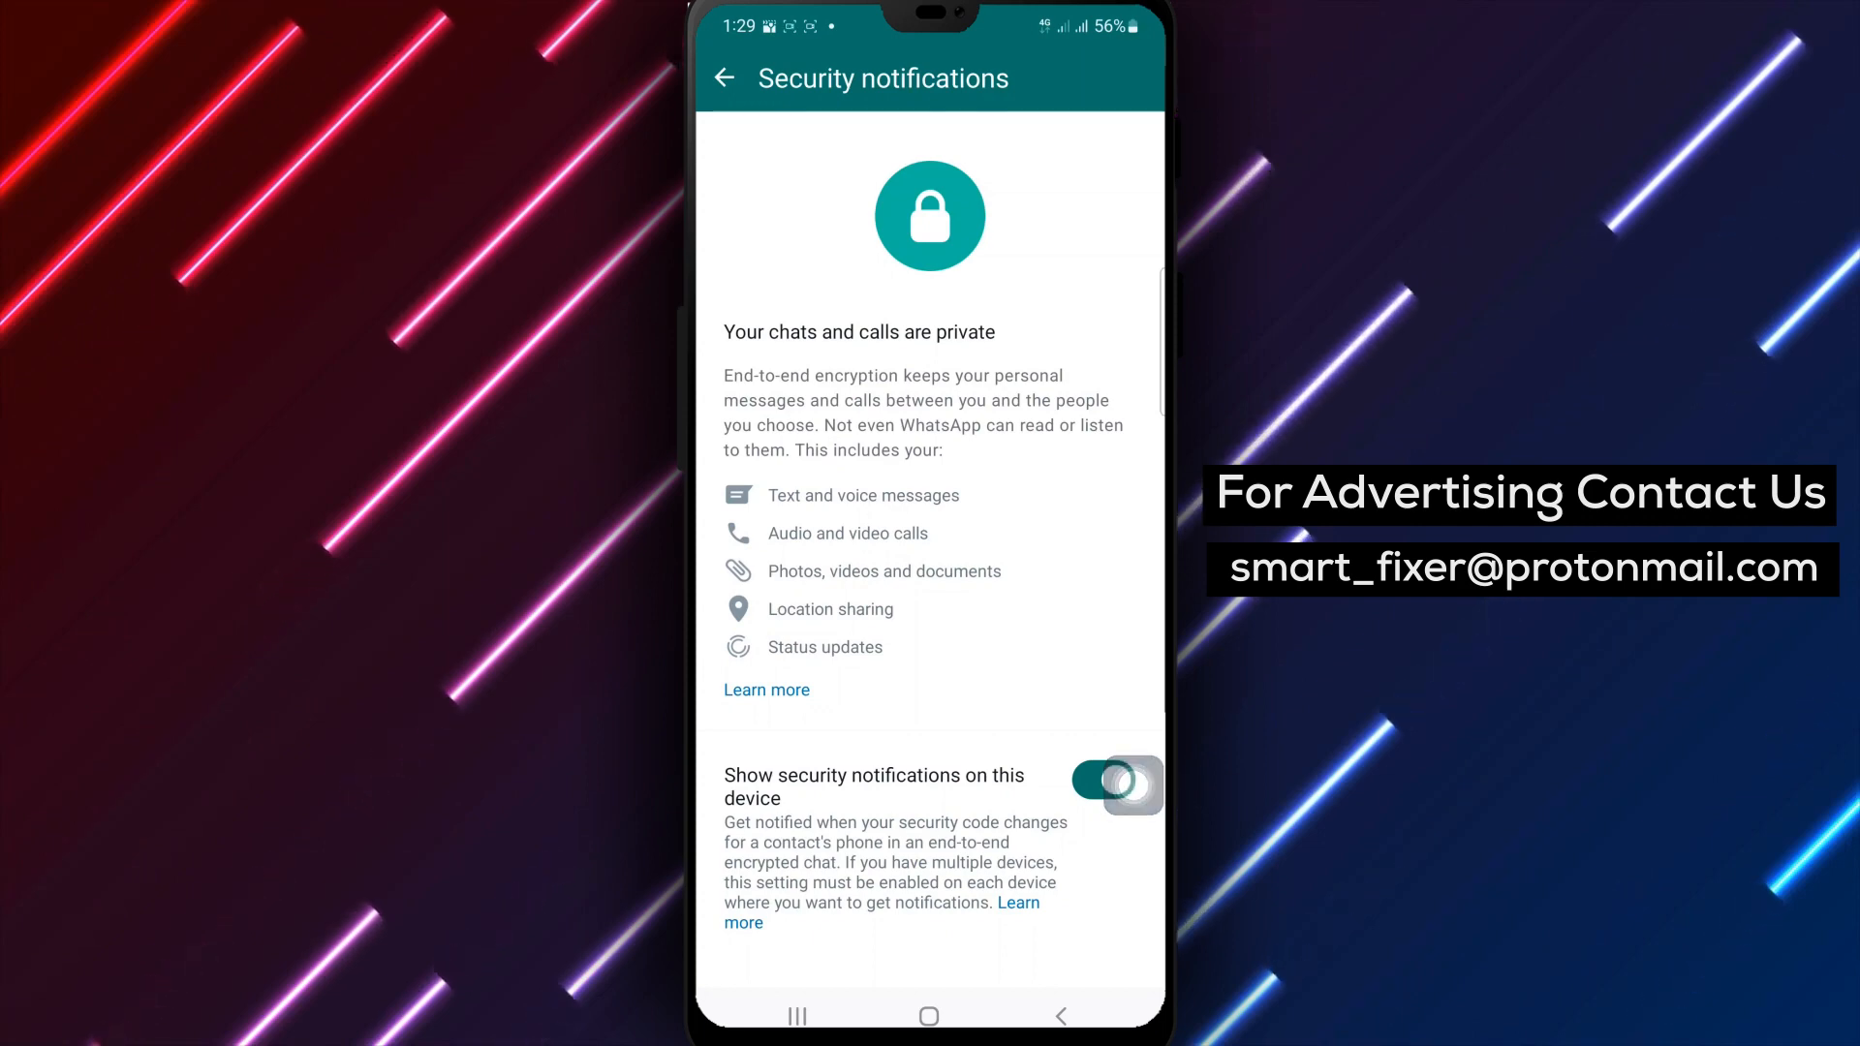